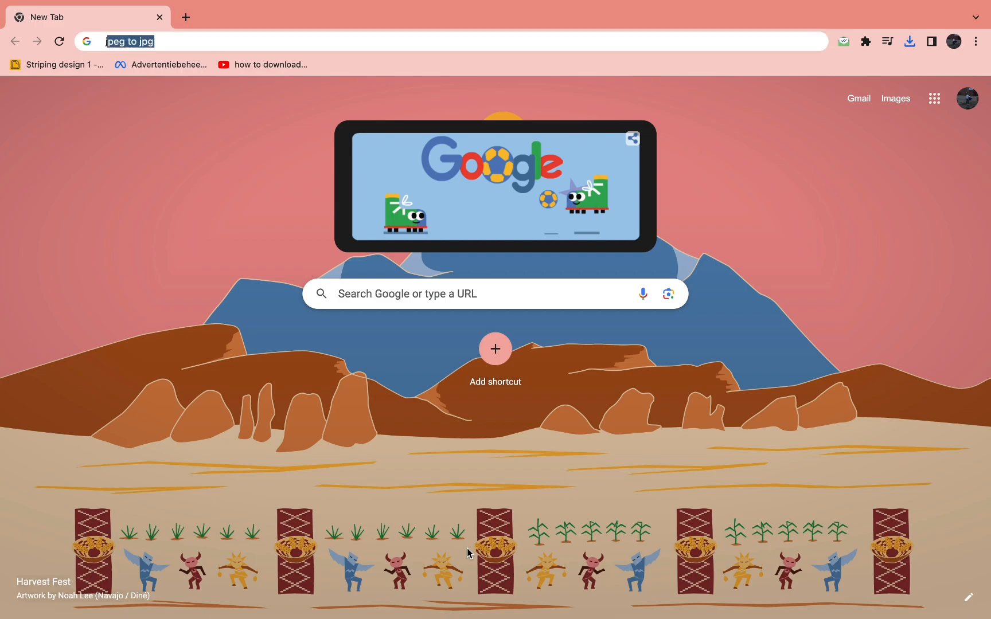
Search Google for a JPG to AI converter and open Convertio's 'JPG to AI' page
{"action": "type", "text": "jpg to dwg"}
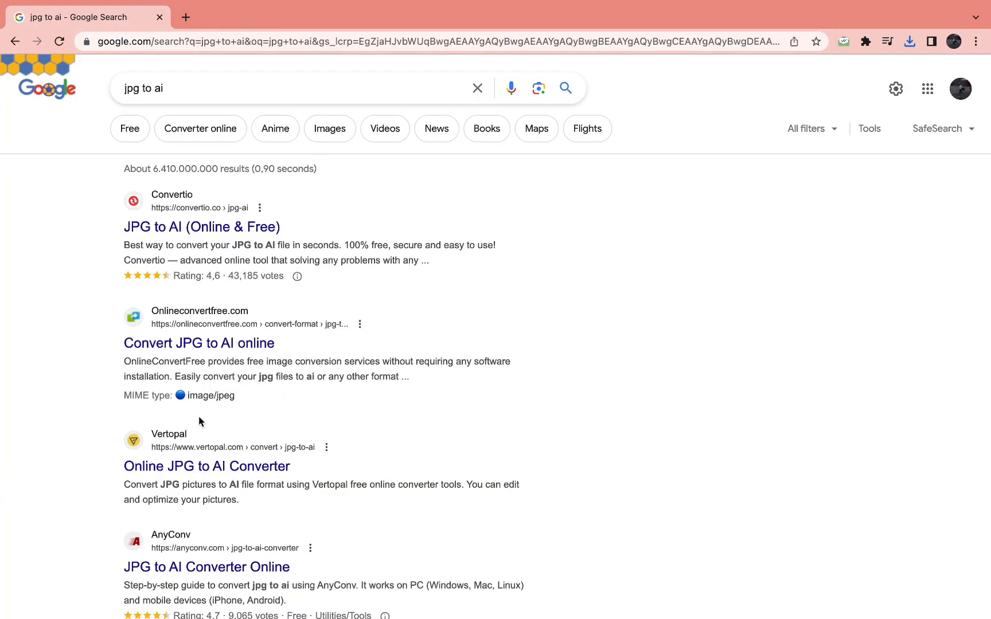
{"action": "left_click", "coordinate": [200, 227]}
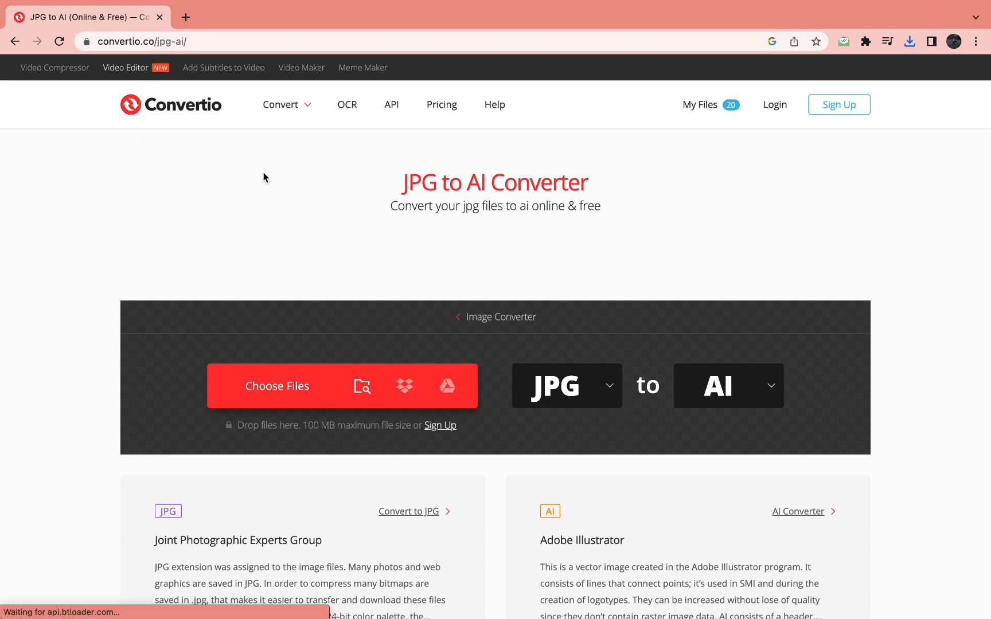
Upload the 129 KB JPG photo to Convertio with AI as the output format
{"action": "left_click_drag", "start_coordinate": [404, 181], "coordinate": [481, 182]}
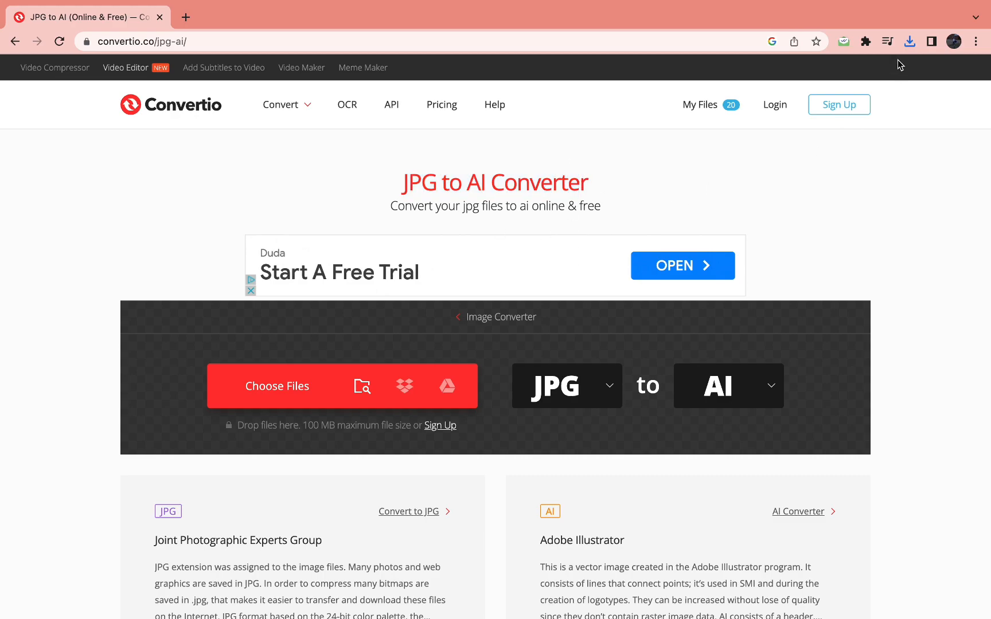
{"action": "left_click", "coordinate": [909, 41]}
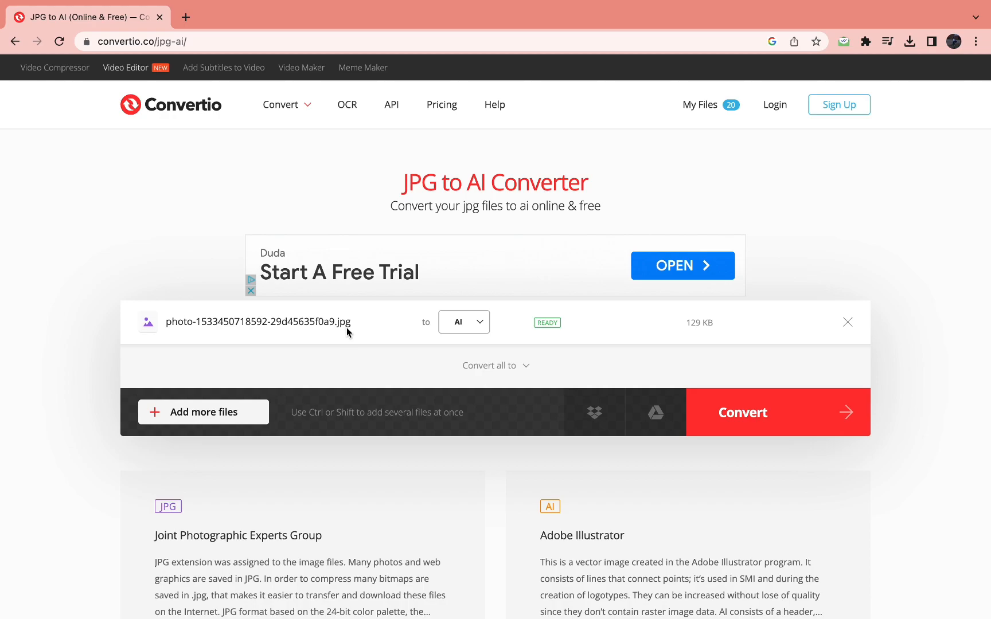
{"action": "mouse_move", "coordinate": [463, 322]}
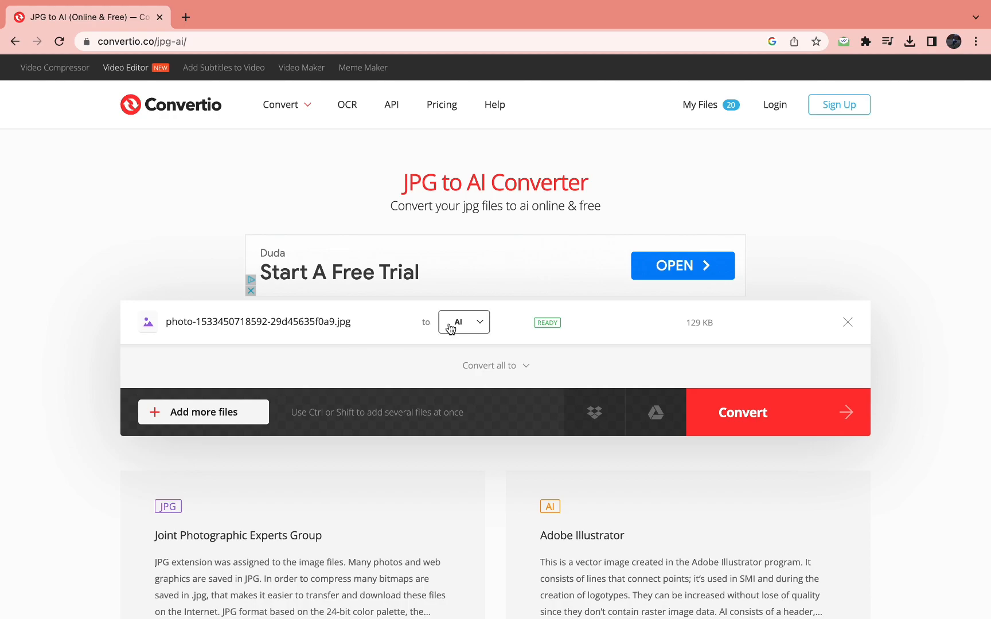
{"action": "mouse_move", "coordinate": [618, 394]}
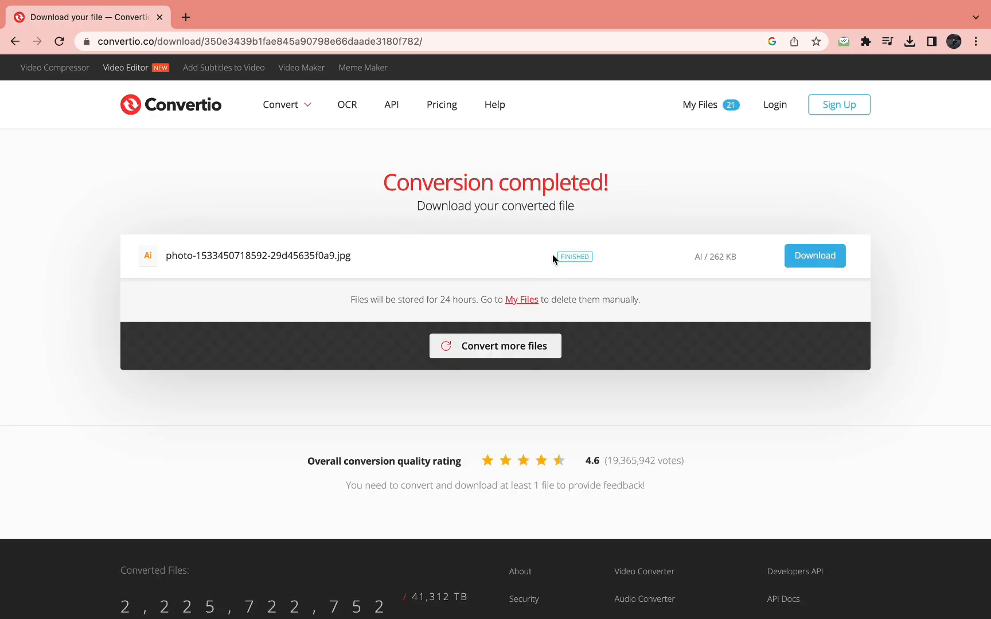
{"action": "mouse_move", "coordinate": [708, 258]}
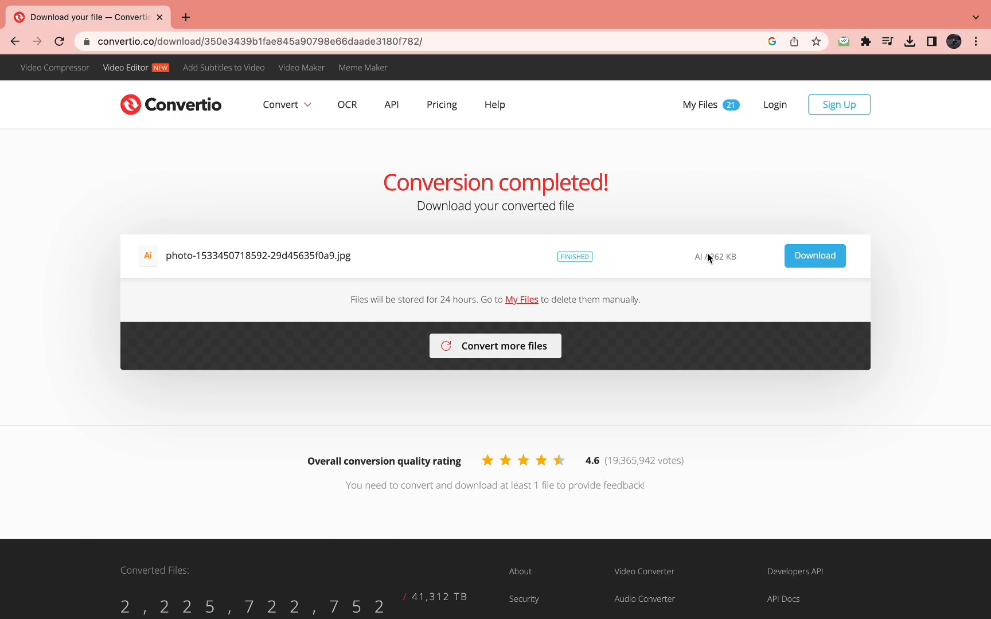
Download the 262 KB AI file and confirm Chrome's downloads bubble shows it Done
{"action": "left_click", "coordinate": [815, 255]}
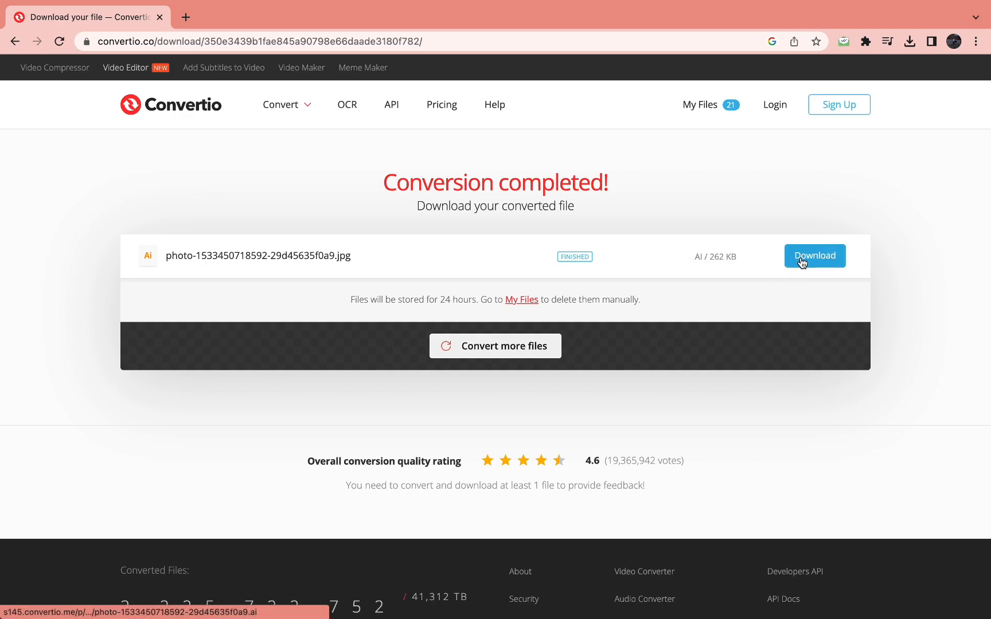
{"action": "left_click", "coordinate": [815, 256]}
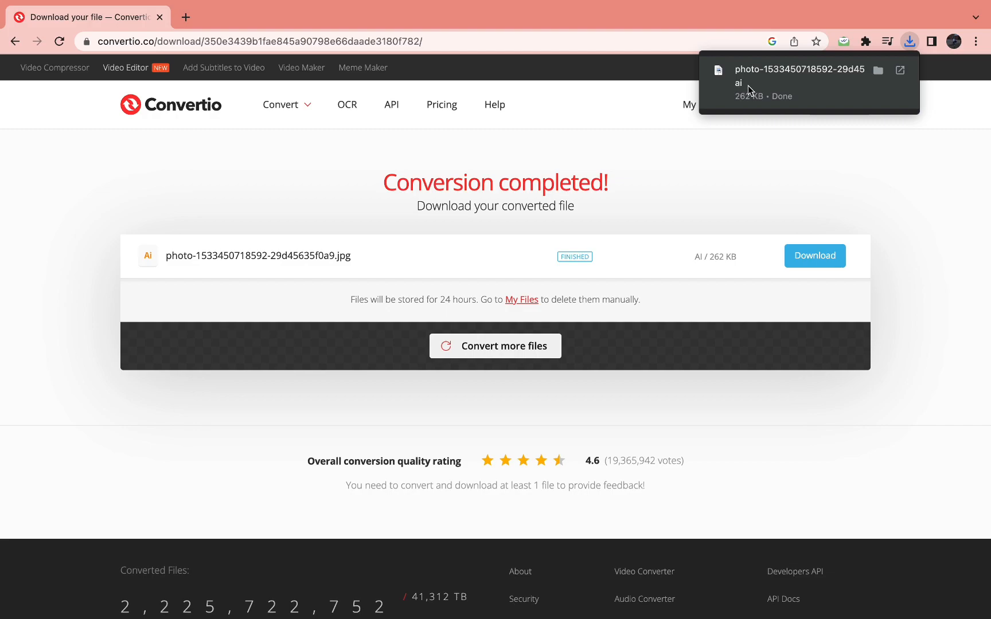
{"action": "mouse_move", "coordinate": [619, 171]}
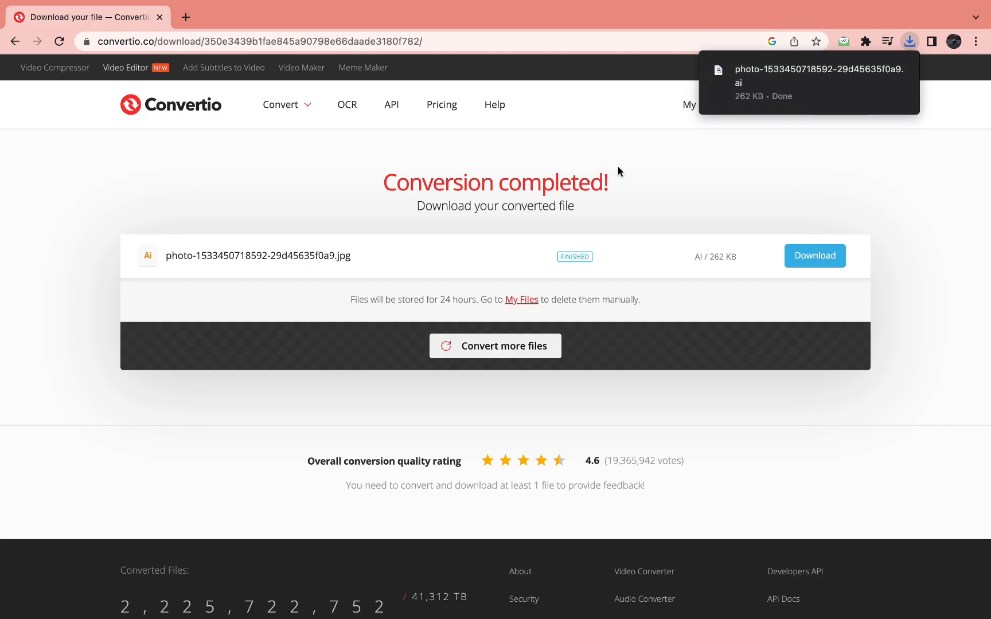